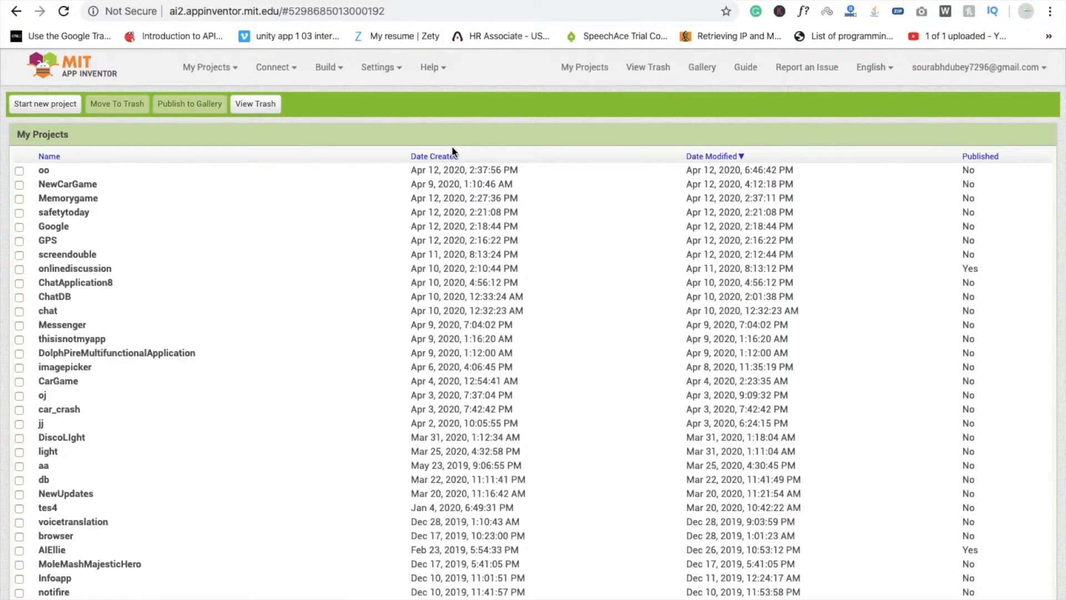
- Create a new App Inventor project named ImageSp
{"action": "left_click", "coordinate": [45, 104]}
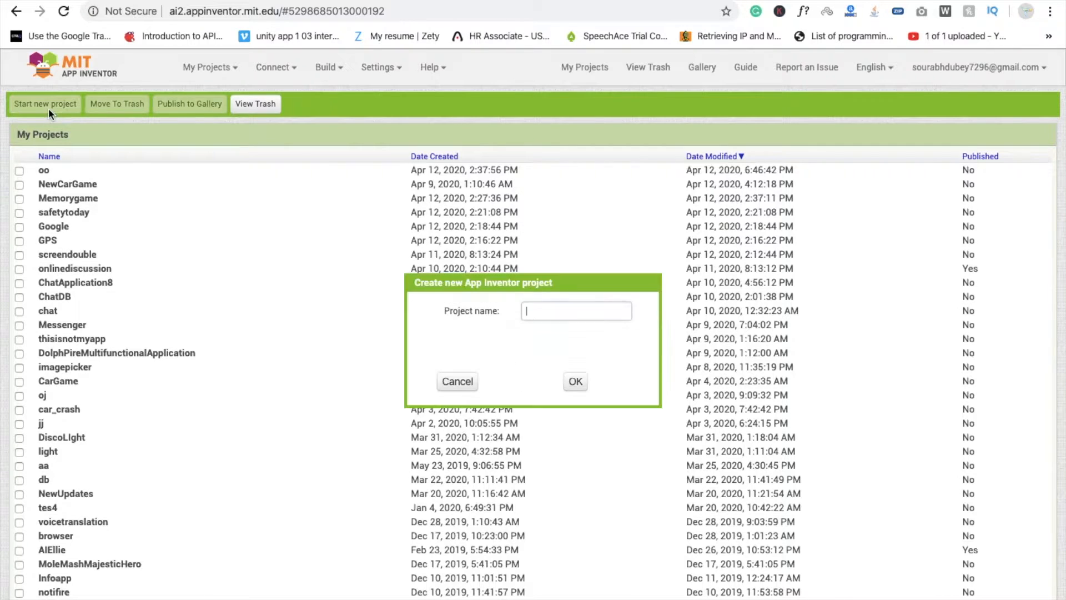
{"action": "type", "text": "imageSp"}
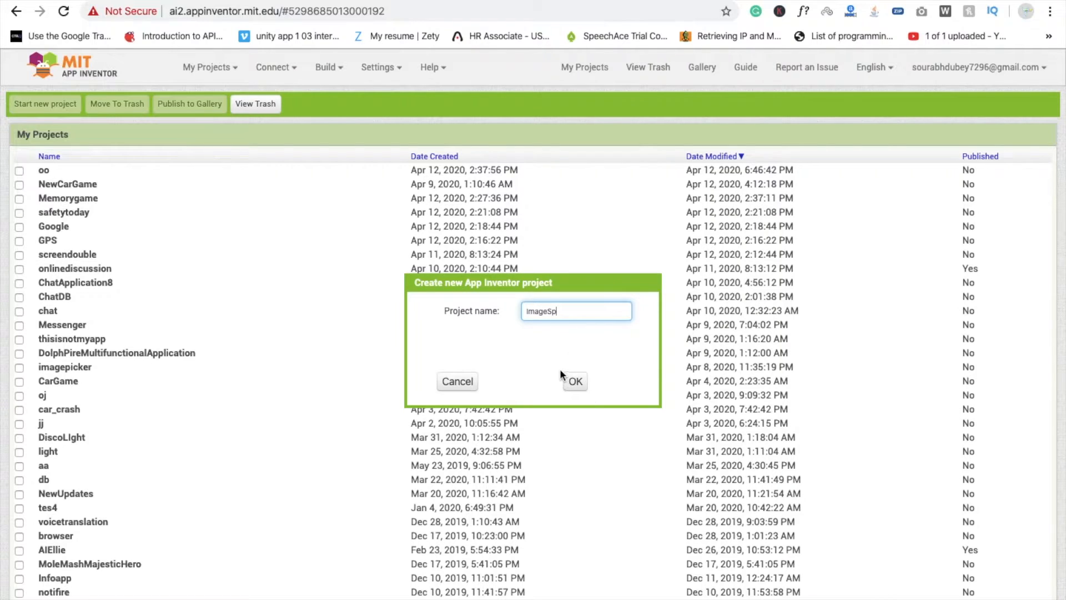
{"action": "left_click", "coordinate": [573, 381]}
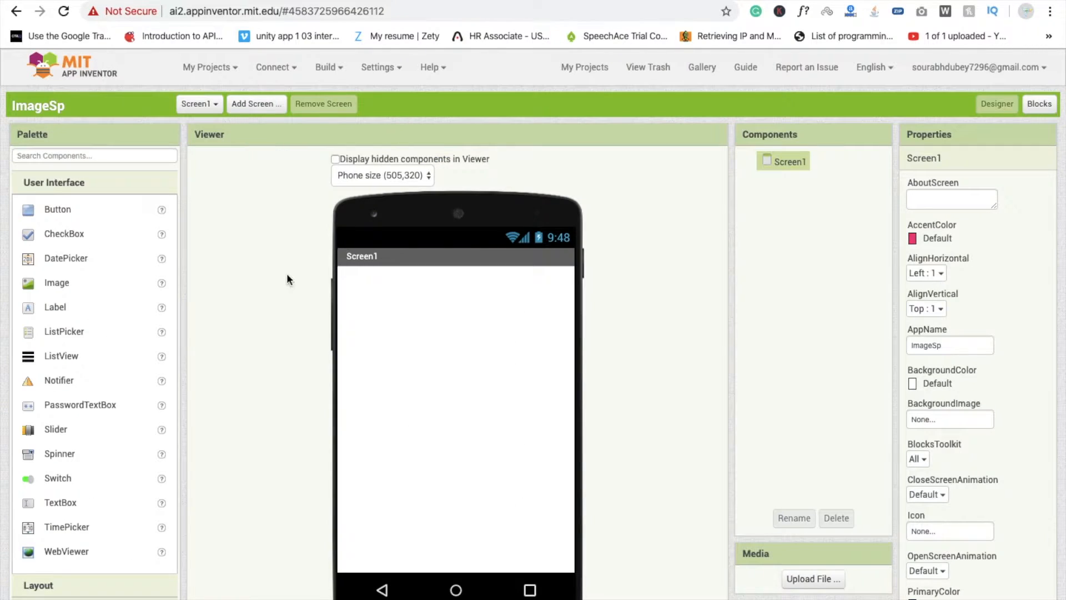
- Set the Canvas Height to Fill parent
{"action": "scroll", "scroll_direction": "down", "scroll_amount": 3}
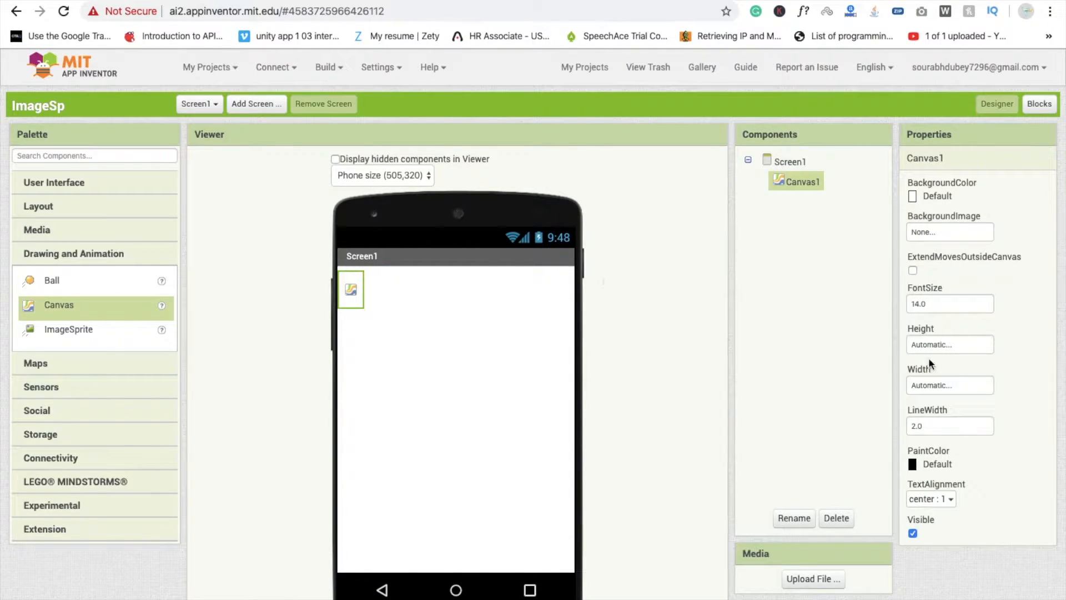
{"action": "left_click", "coordinate": [948, 344]}
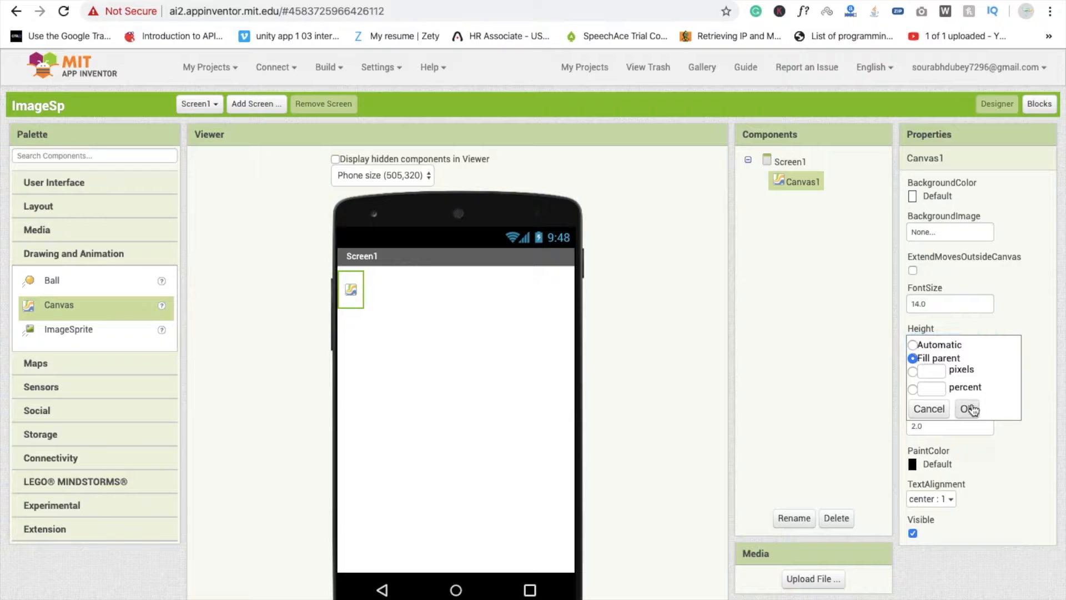
{"action": "left_click", "coordinate": [967, 408]}
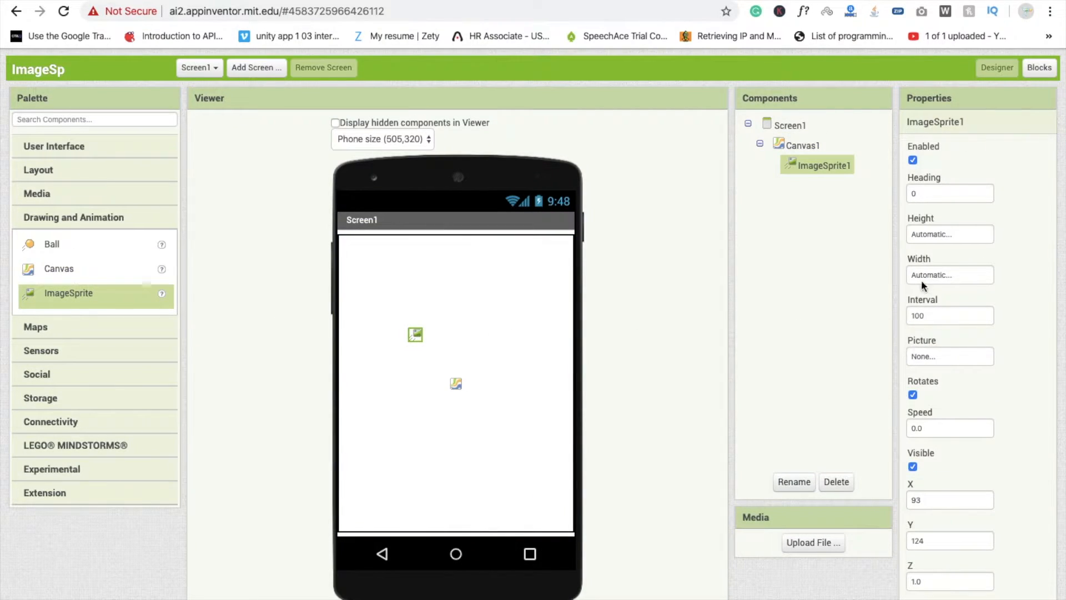
- Size ImageSprite1 to 200 by 200 pixels
{"action": "left_click", "coordinate": [948, 233]}
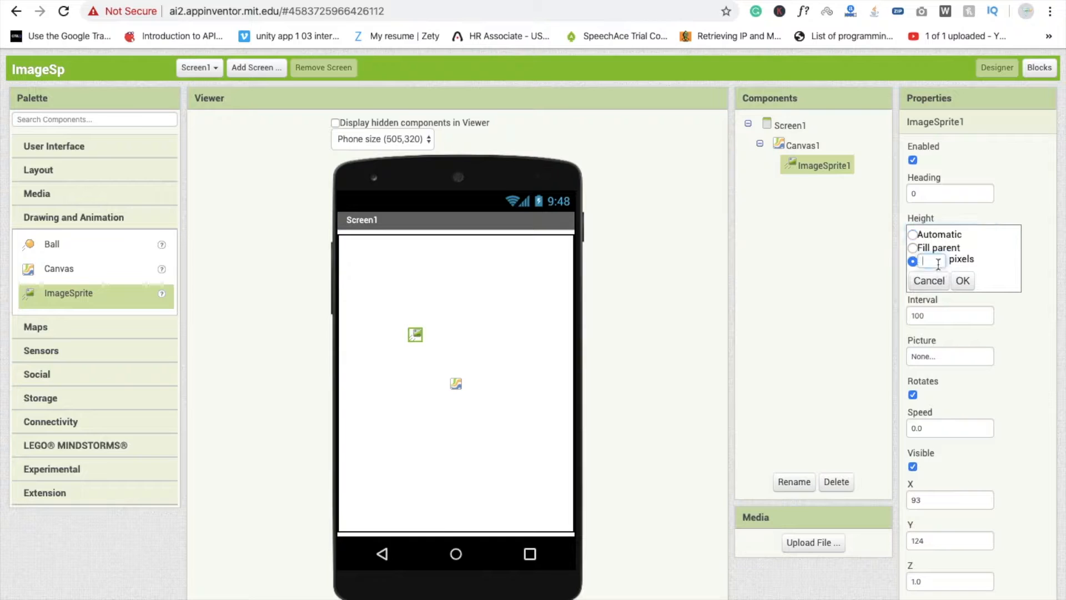
{"action": "type", "text": "20"}
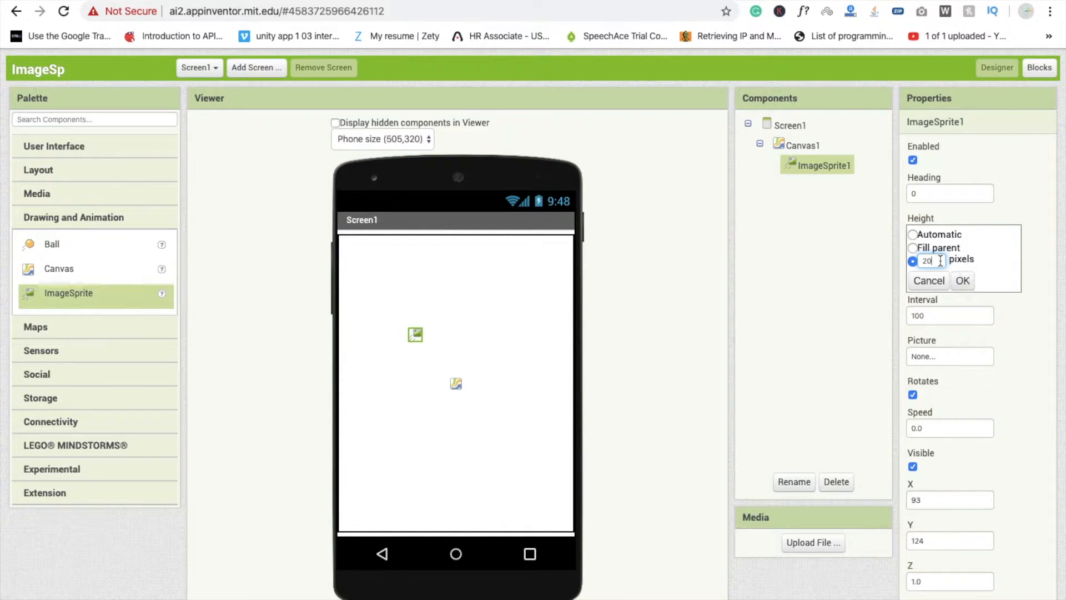
{"action": "left_click", "coordinate": [961, 280]}
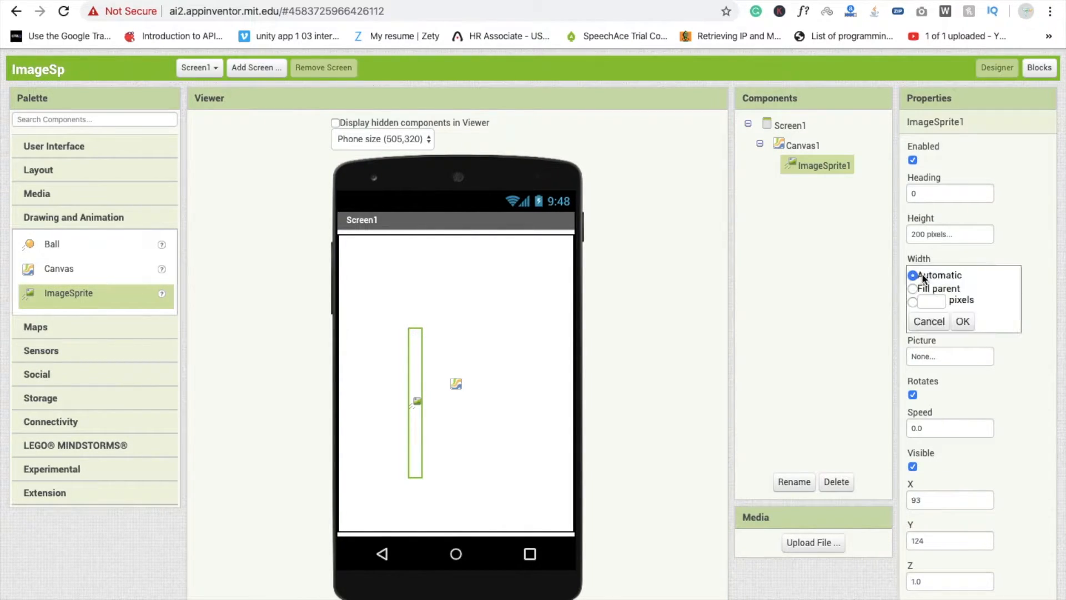
{"action": "left_click", "coordinate": [912, 302]}
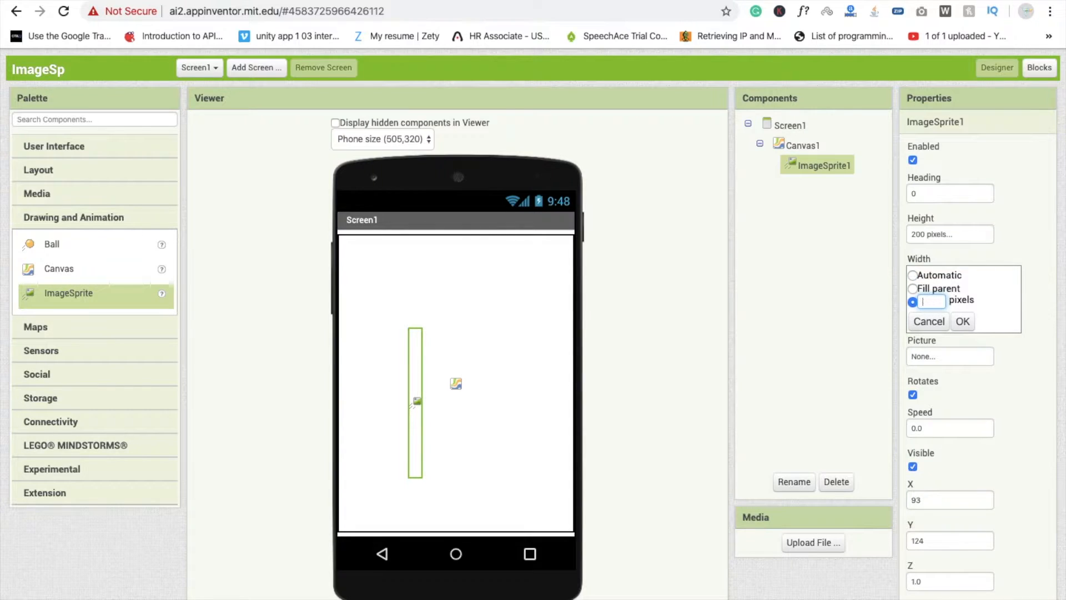
{"action": "left_click", "coordinate": [960, 321]}
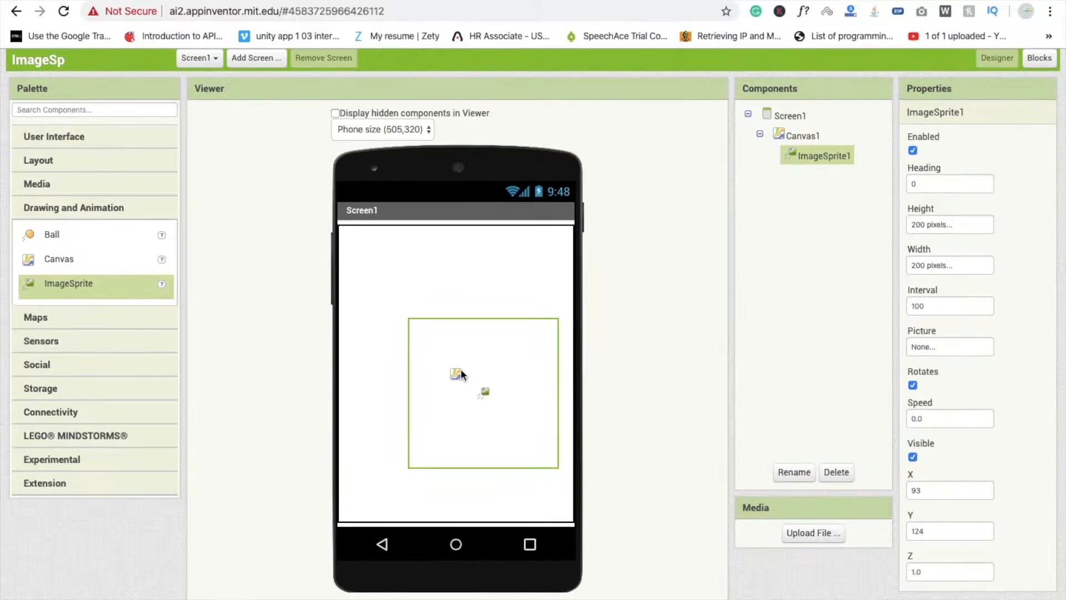
- Upload Fenrir.png and set it as ImageSprite1's Picture
{"action": "left_click", "coordinate": [948, 346]}
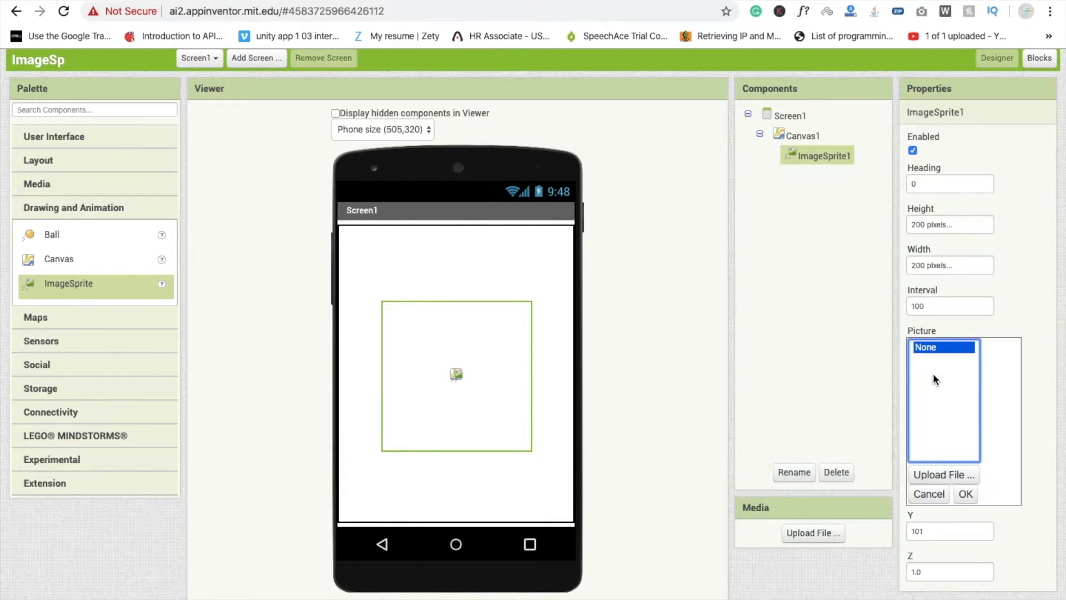
{"action": "left_click", "coordinate": [943, 475]}
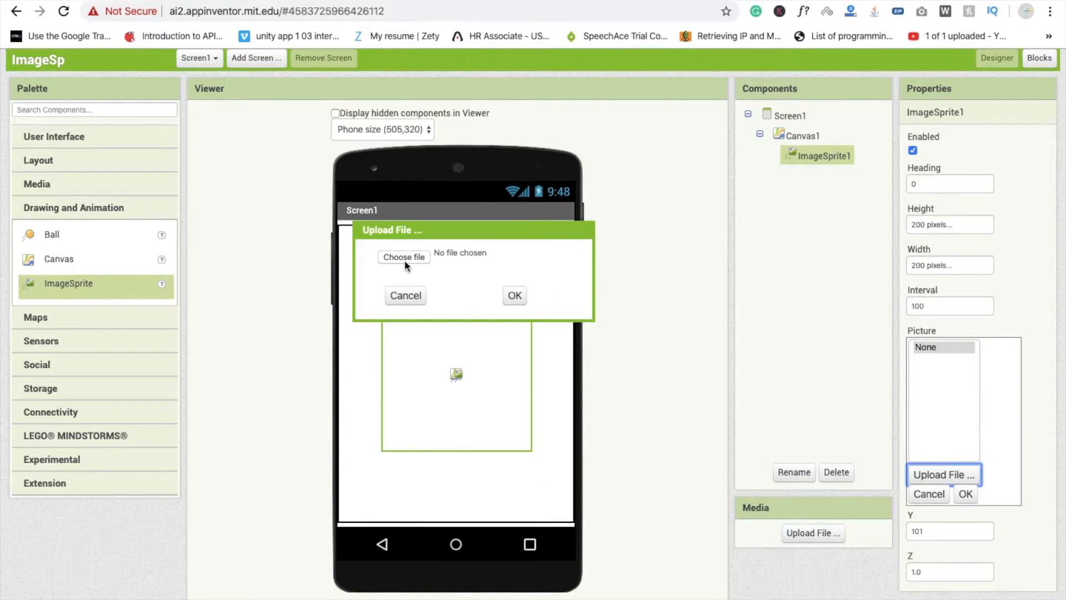
{"action": "left_click", "coordinate": [404, 257]}
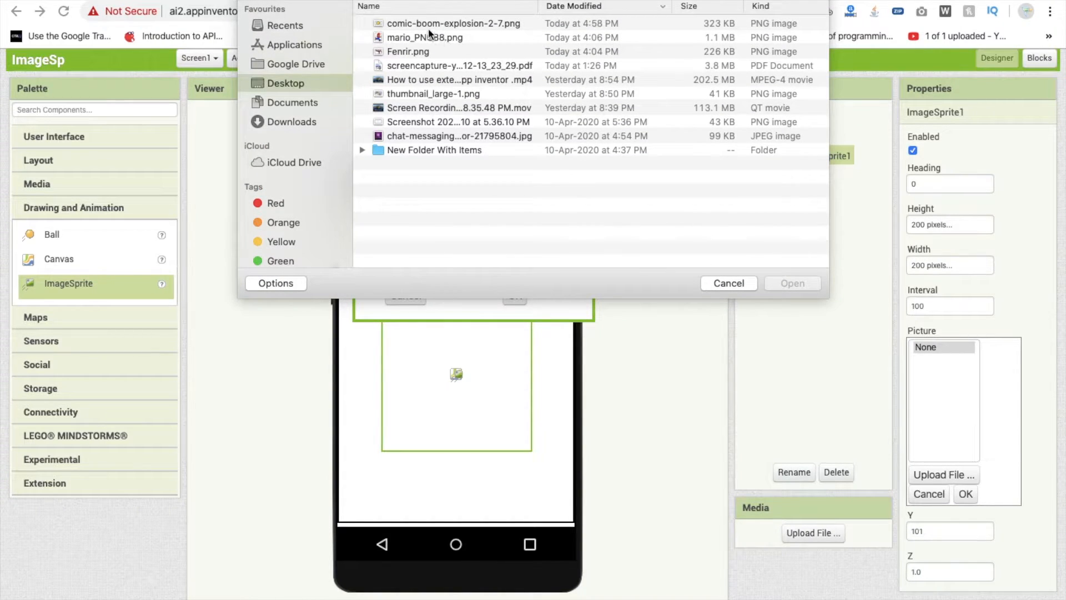
{"action": "left_click", "coordinate": [408, 52]}
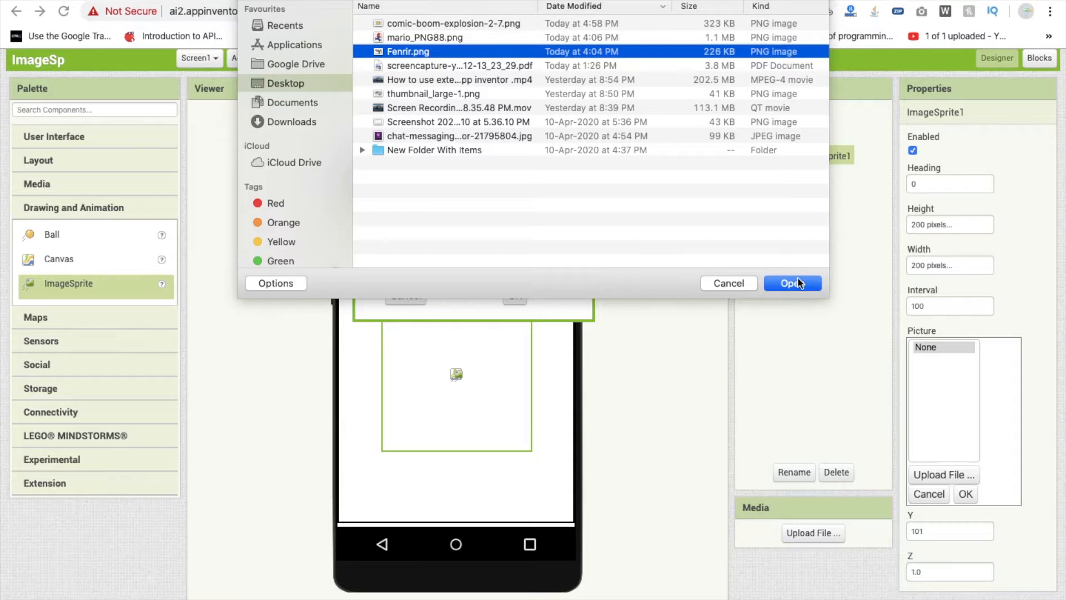
{"action": "left_click", "coordinate": [791, 283]}
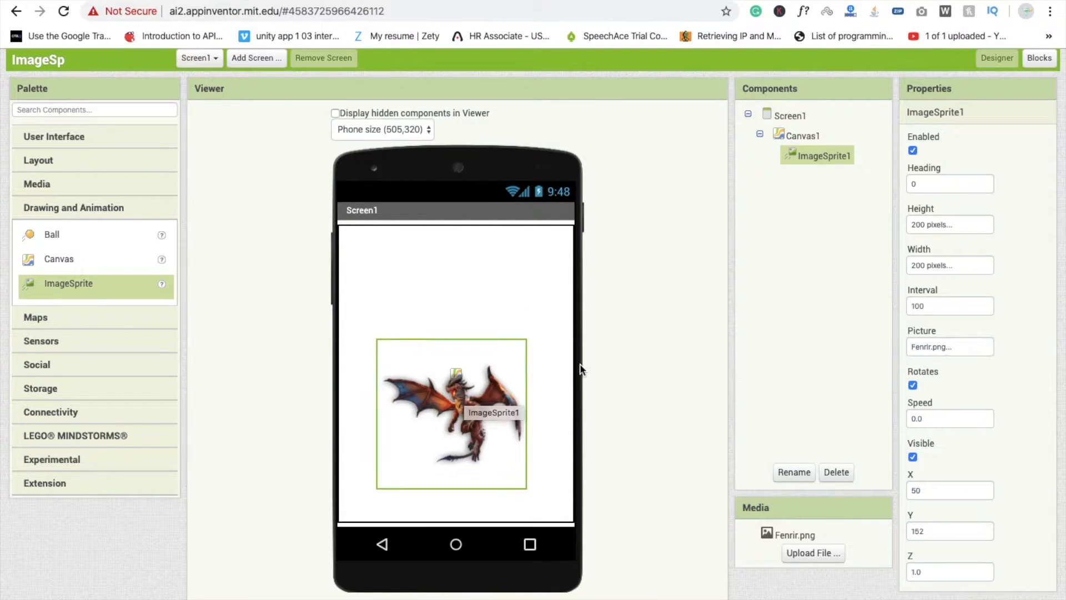
{"action": "mouse_move", "coordinate": [518, 351]}
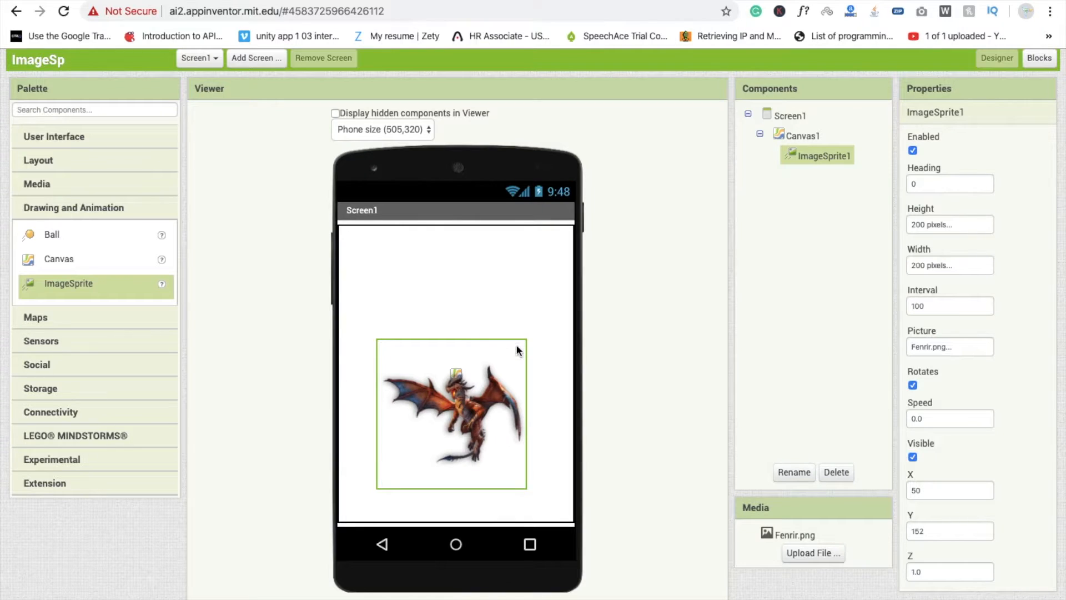
{"action": "mouse_move", "coordinate": [432, 359]}
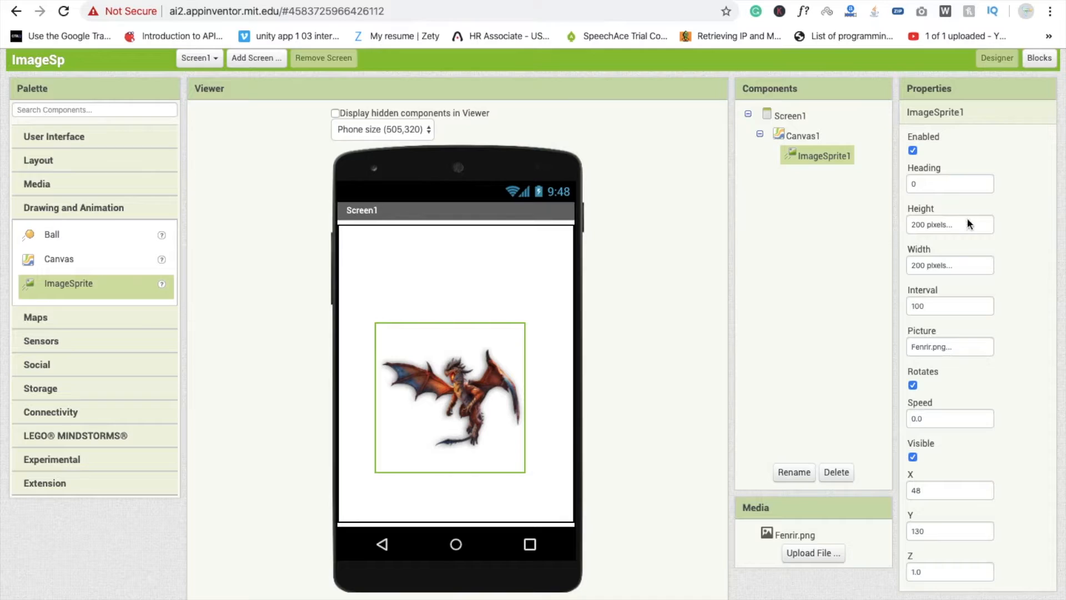
- Resize ImageSprite1 to 100 by 100 pixels and show its event blocks
{"action": "left_click", "coordinate": [948, 224]}
{"action": "type", "text": "100"}
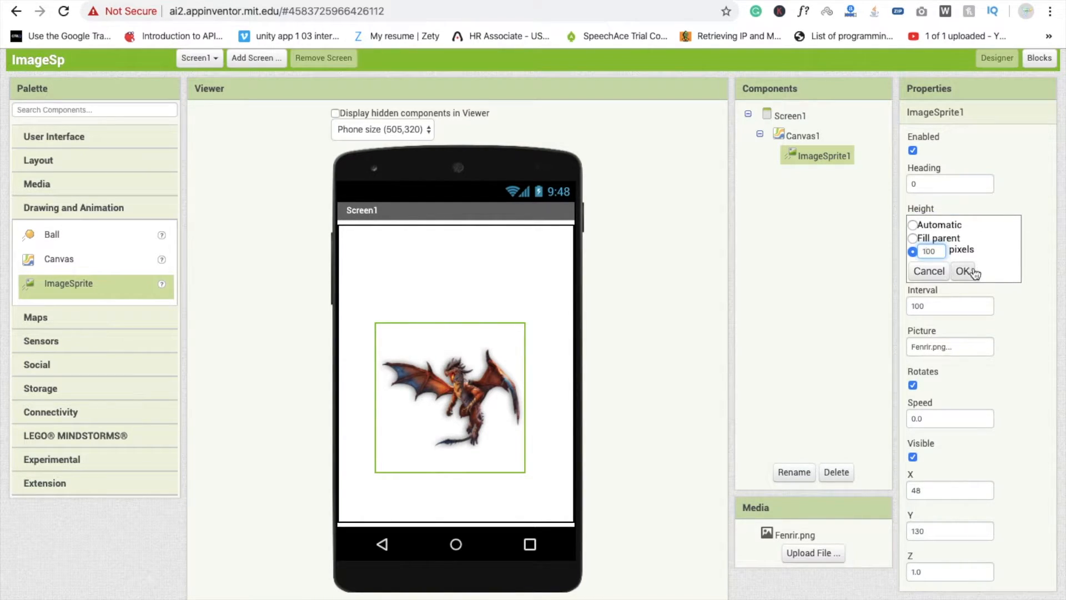
{"action": "left_click", "coordinate": [963, 270]}
{"action": "type", "text": "100"}
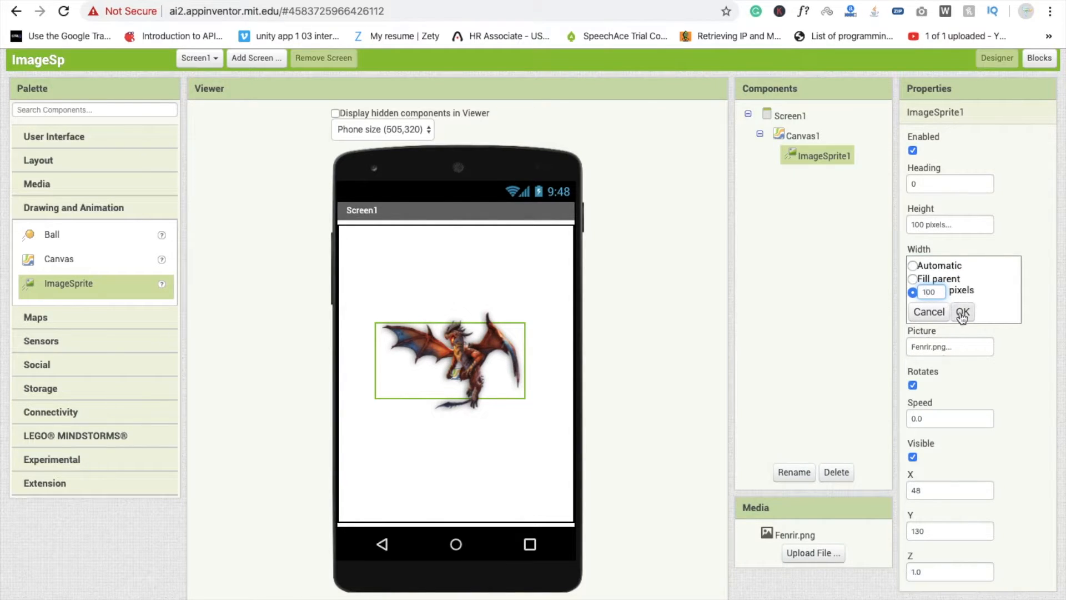
{"action": "left_click", "coordinate": [963, 312]}
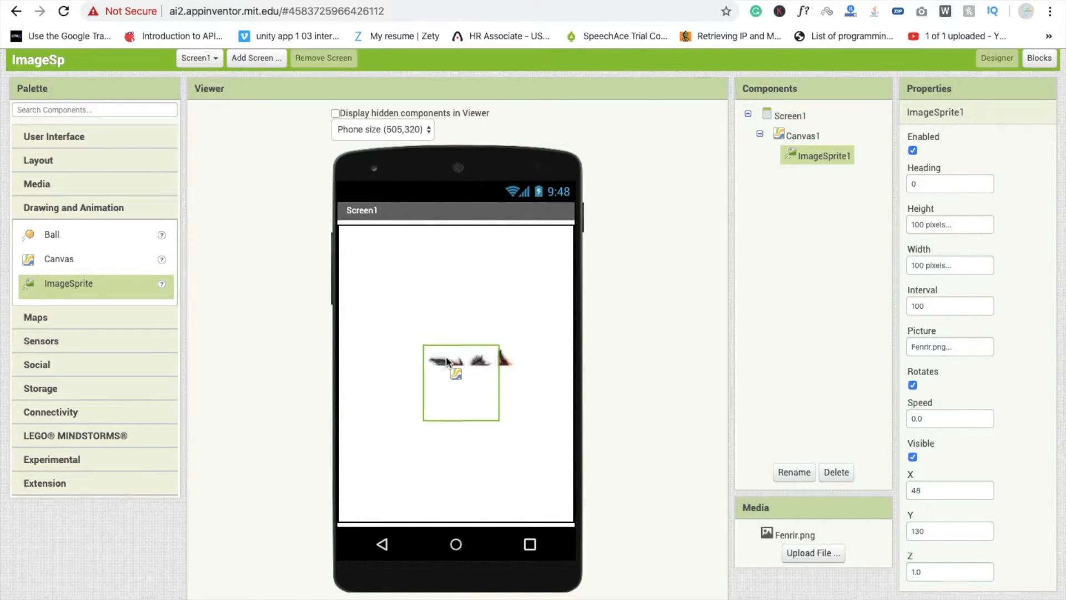
{"action": "left_click", "coordinate": [802, 136]}
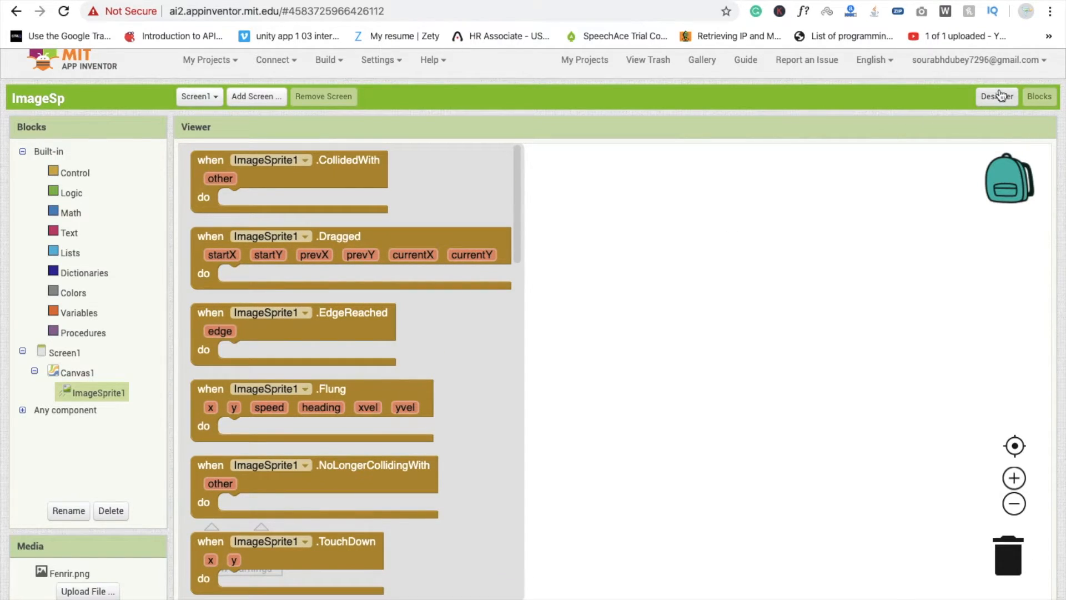
- Back in the Designer, change Button1's Text to 'Start'
{"action": "left_click", "coordinate": [996, 96]}
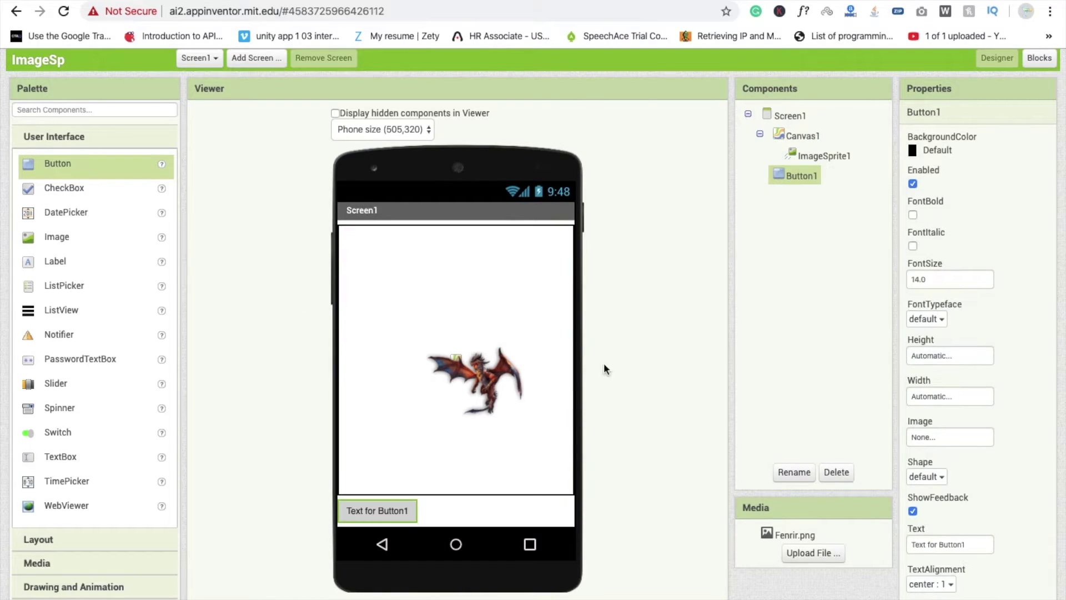
{"action": "left_click", "coordinate": [949, 544]}
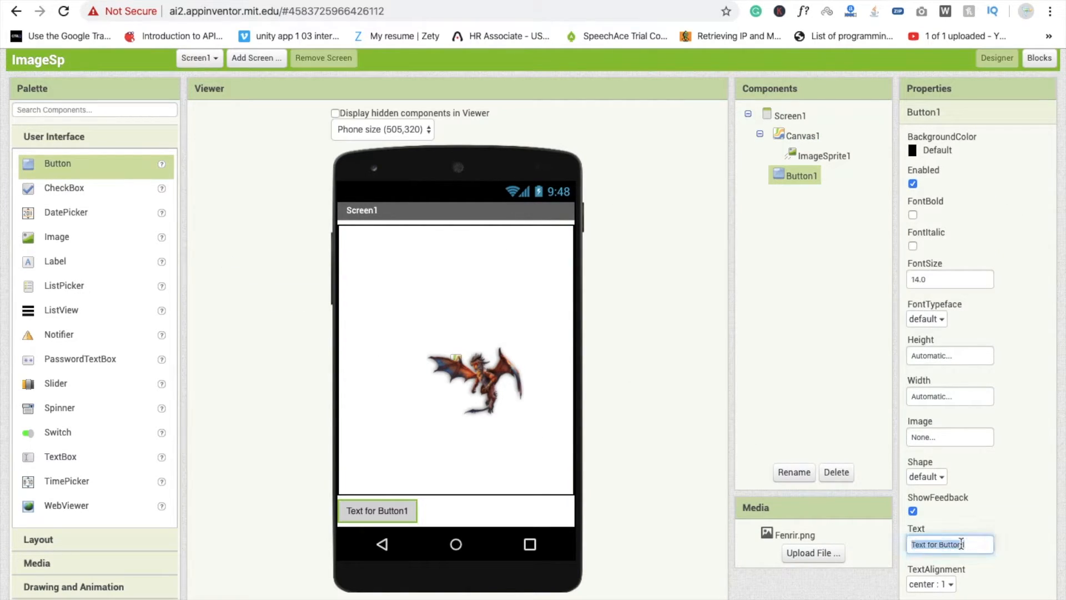
{"action": "type", "text": "Start"}
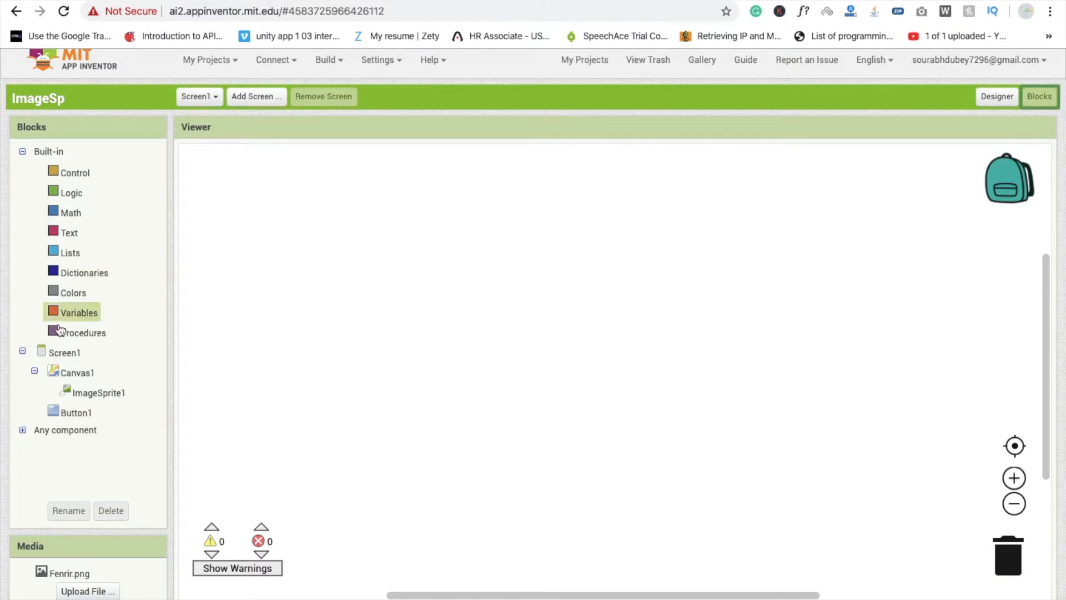
- Build a when Button1.Click handler setting ImageSprite1.Speed to 5, then return to Designer
{"action": "left_click", "coordinate": [99, 393]}
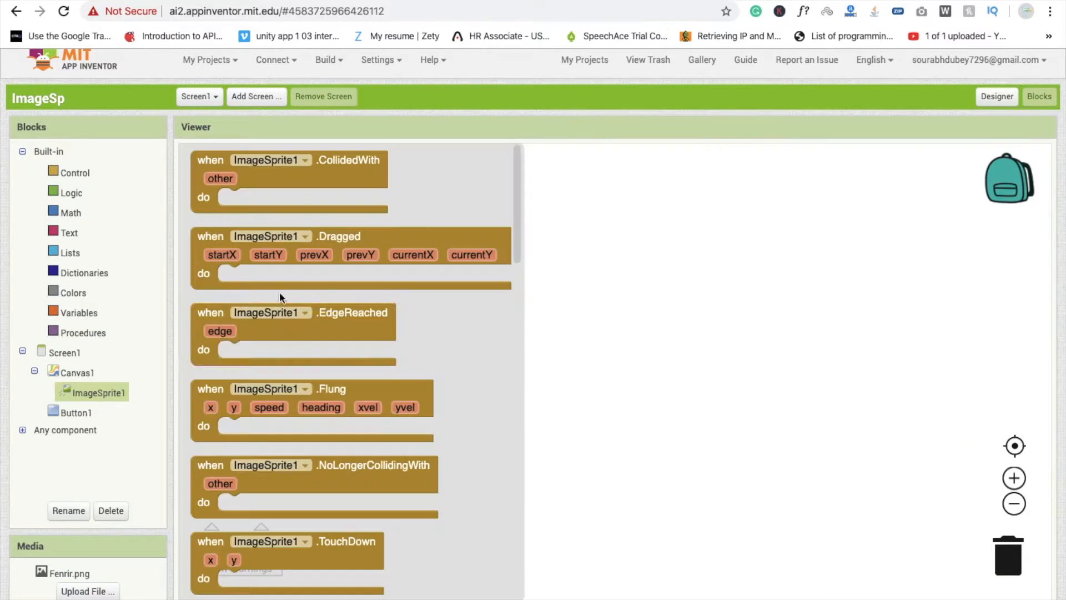
{"action": "left_click", "coordinate": [75, 412]}
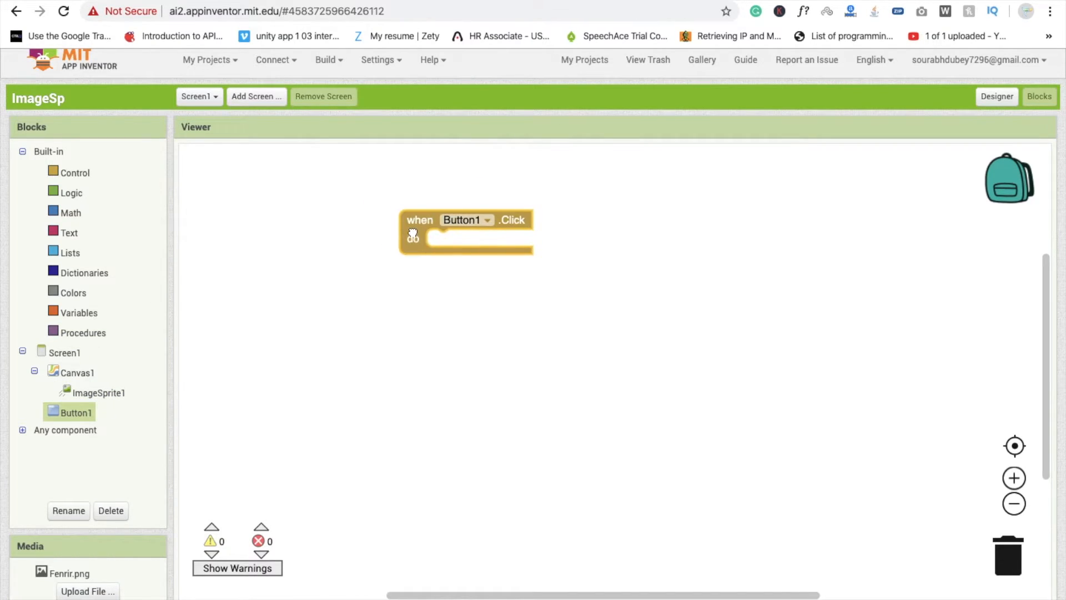
{"action": "left_click", "coordinate": [95, 392]}
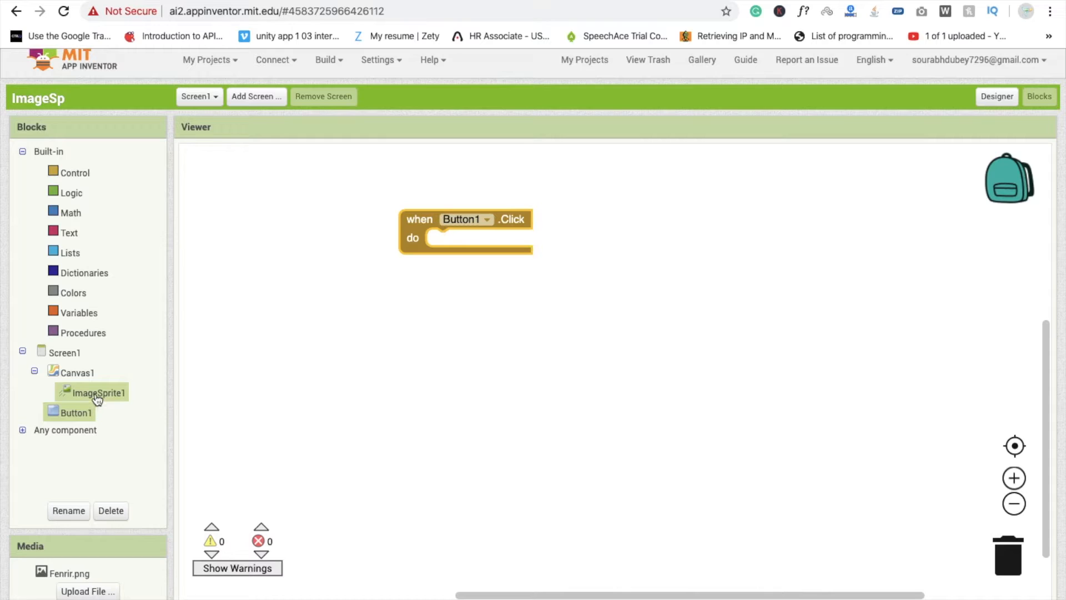
{"action": "left_click", "coordinate": [97, 393]}
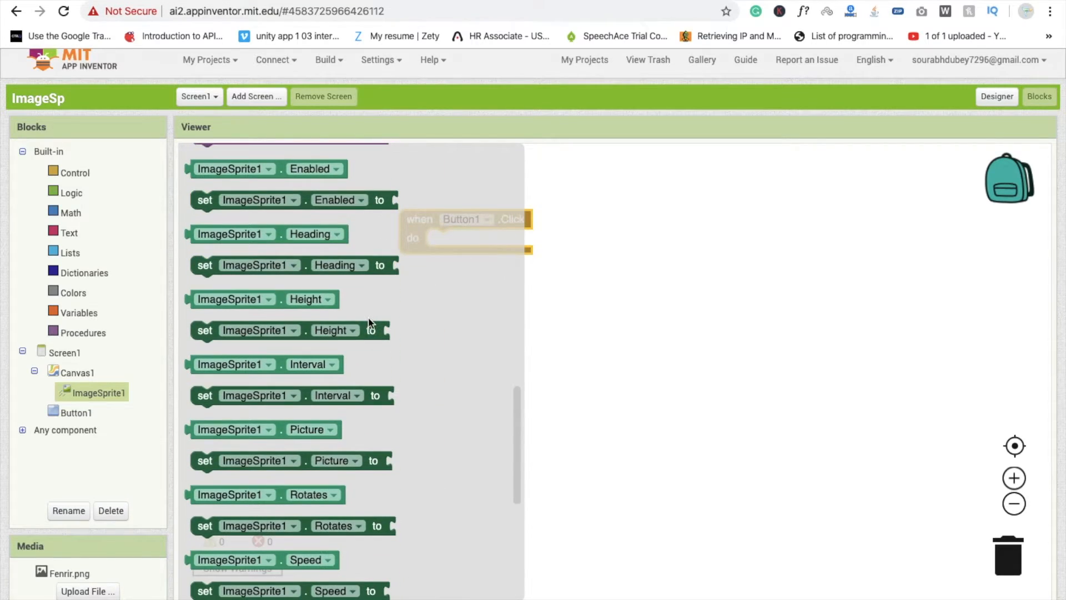
{"action": "scroll", "scroll_direction": "down", "scroll_amount": 3}
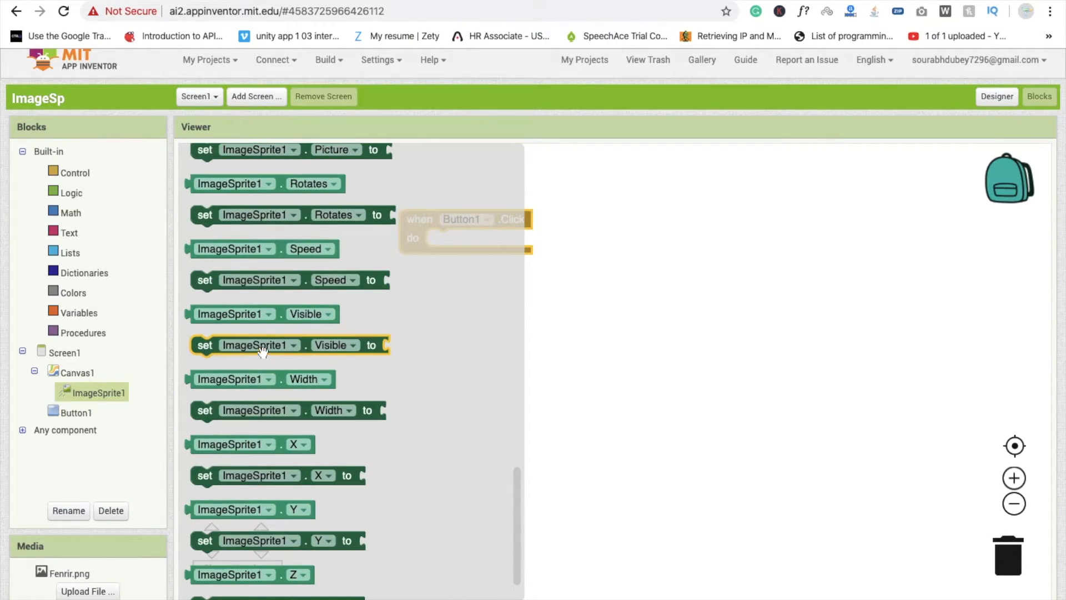
{"action": "mouse_move", "coordinate": [320, 280]}
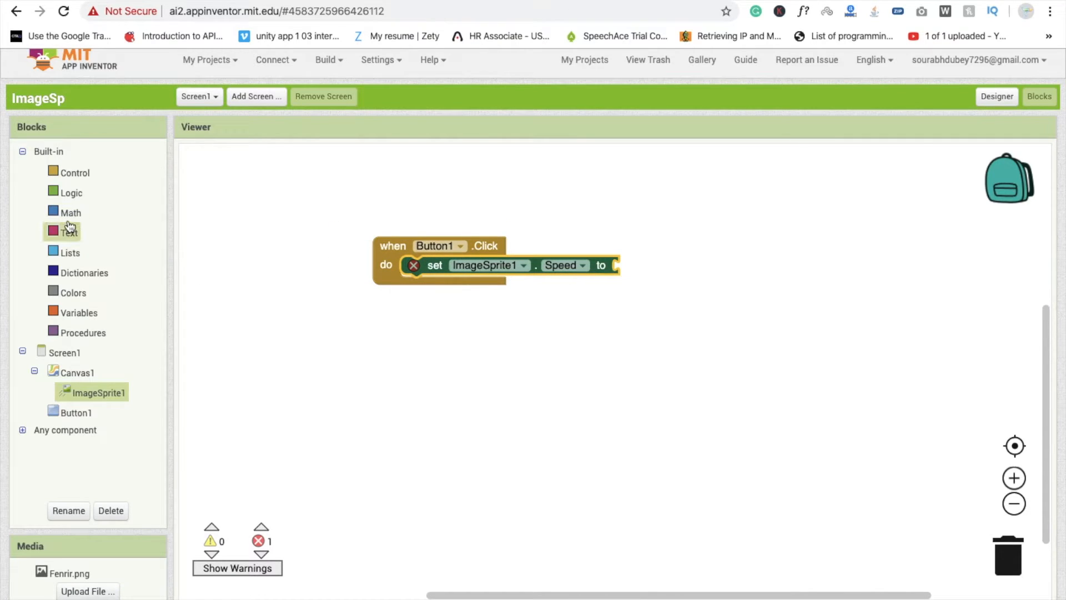
{"action": "left_click", "coordinate": [71, 212]}
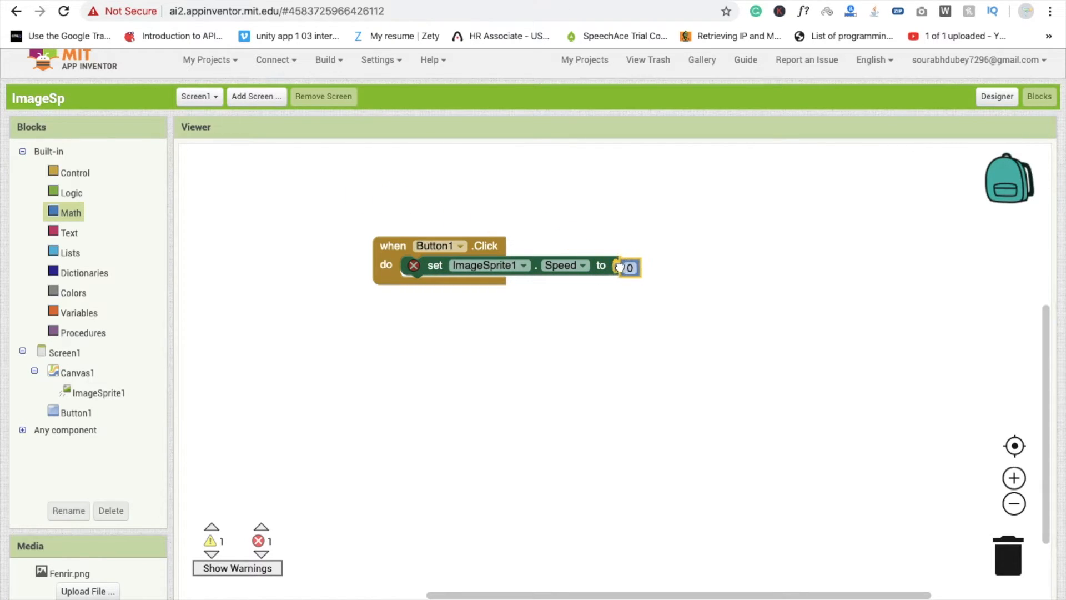
{"action": "type", "text": "5"}
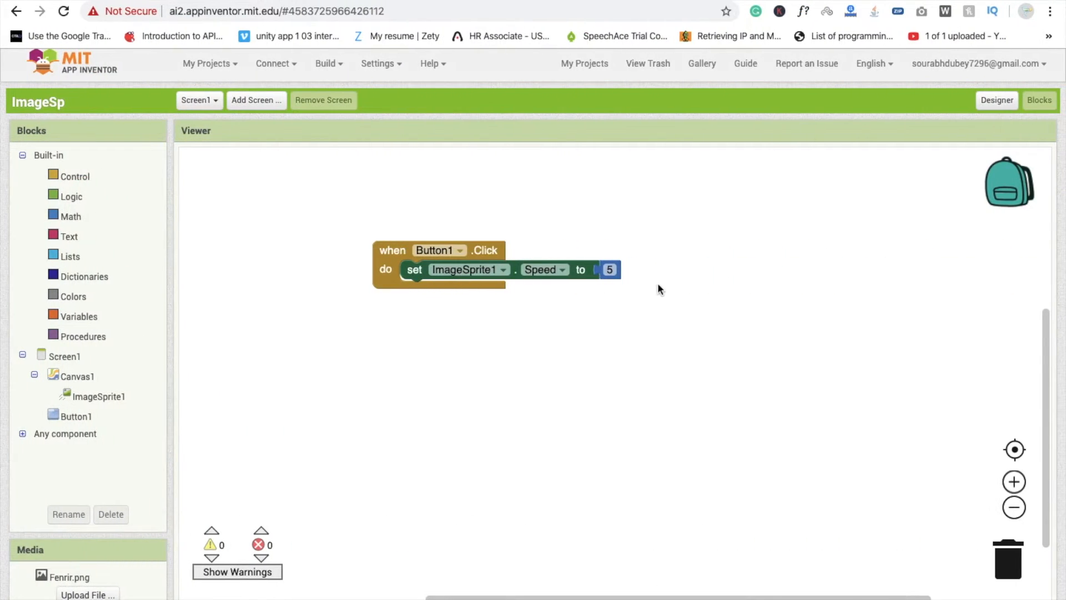
{"action": "mouse_move", "coordinate": [849, 133]}
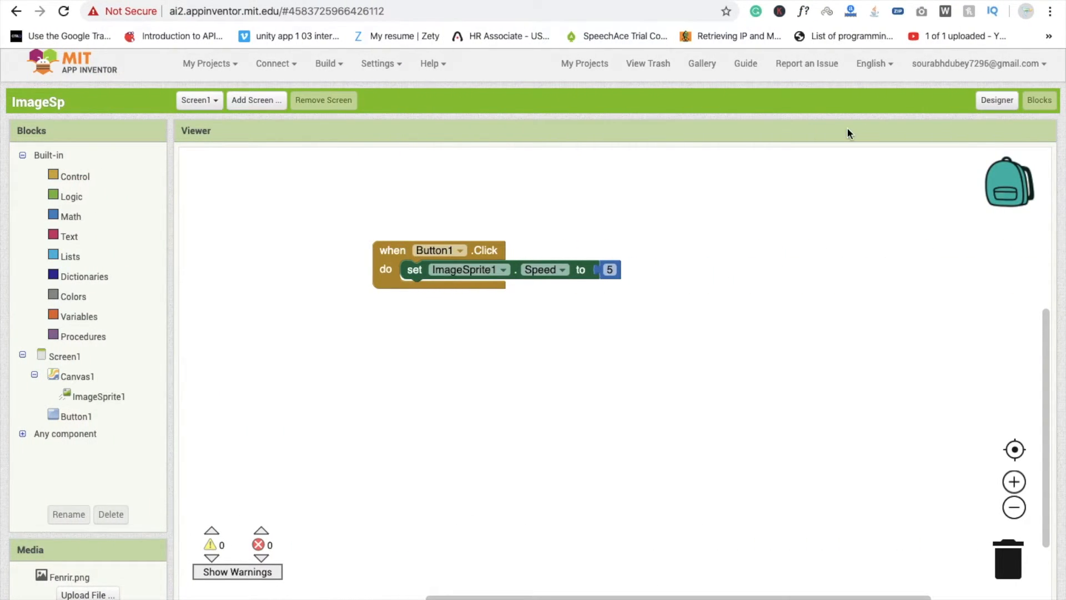
{"action": "left_click", "coordinate": [997, 100]}
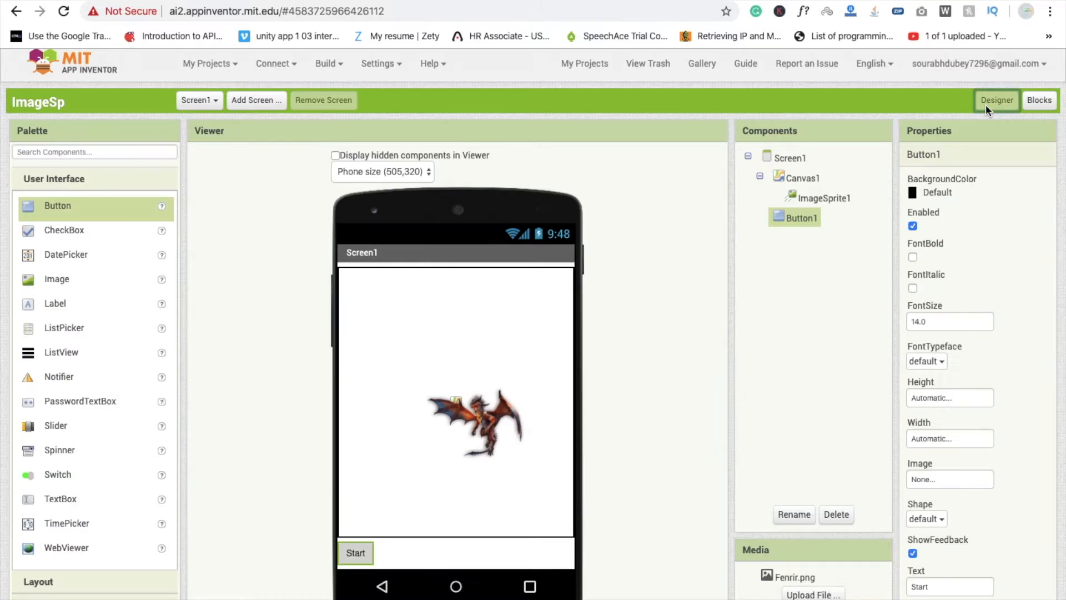
- Set ImageSprite1's Heading property to 180
{"action": "scroll", "scroll_direction": "down", "scroll_amount": 3}
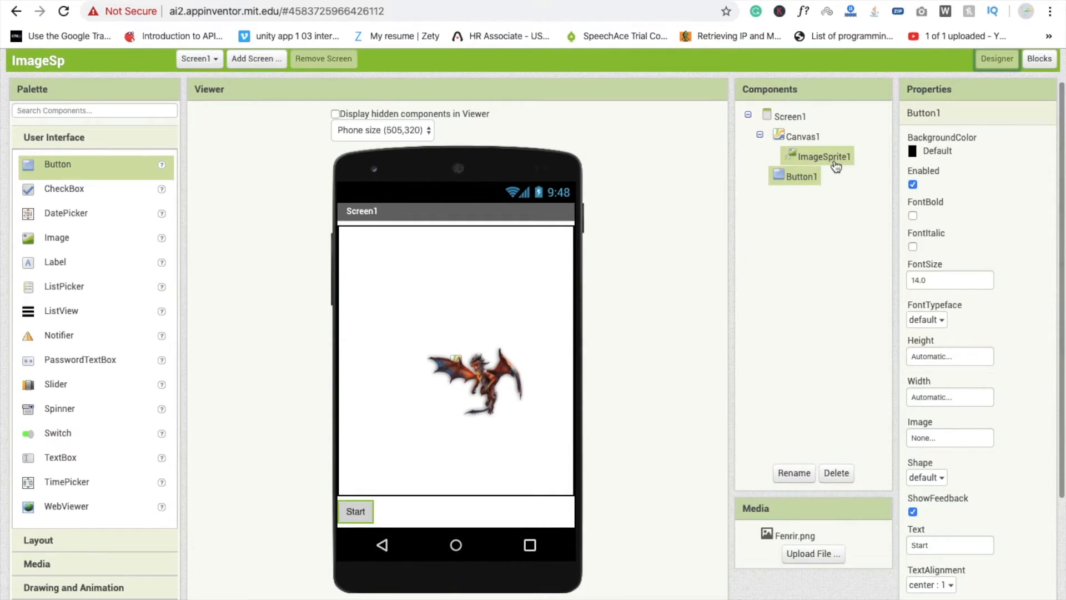
{"action": "left_click", "coordinate": [822, 155]}
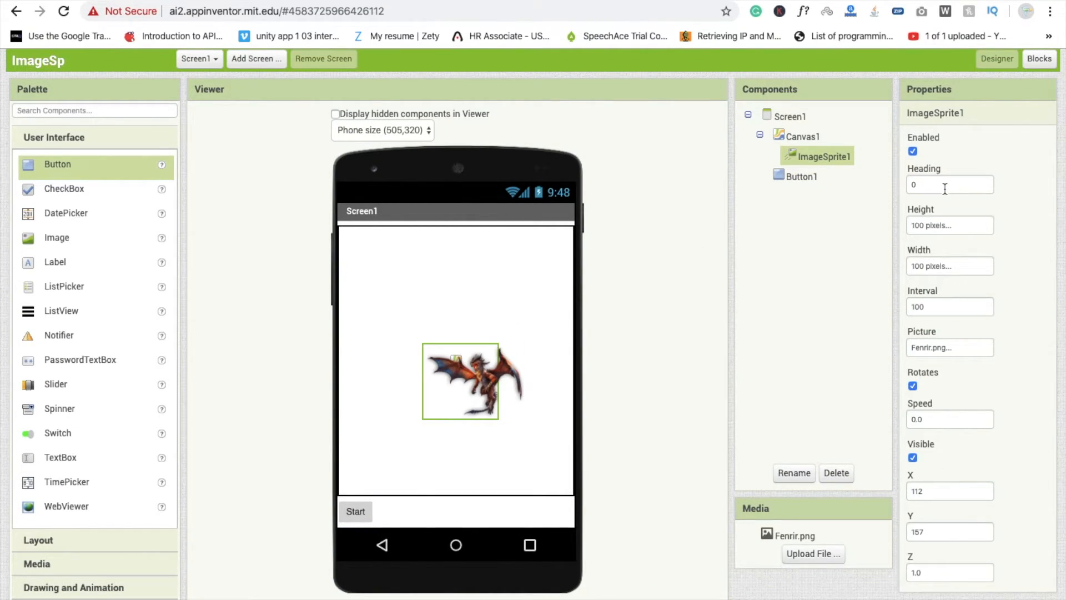
{"action": "left_click", "coordinate": [949, 185]}
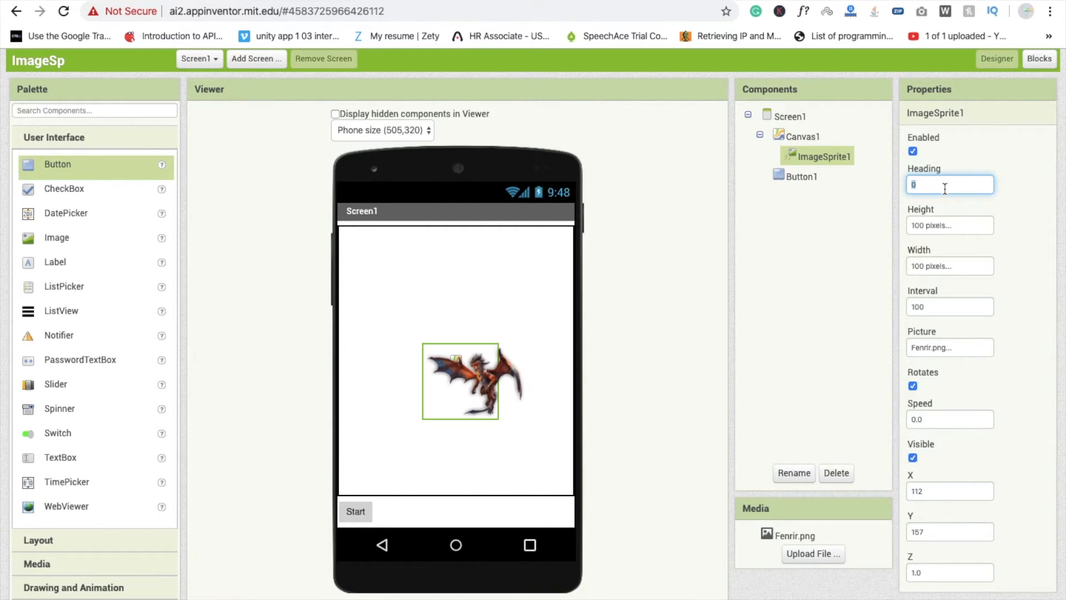
{"action": "type", "text": "90"}
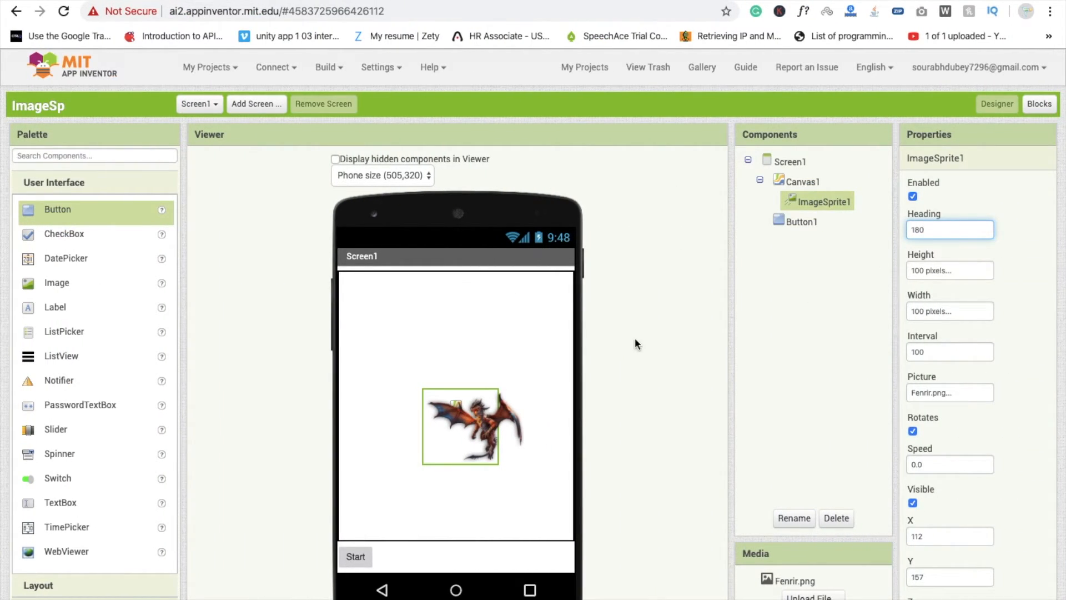
{"action": "left_click", "coordinate": [274, 66]}
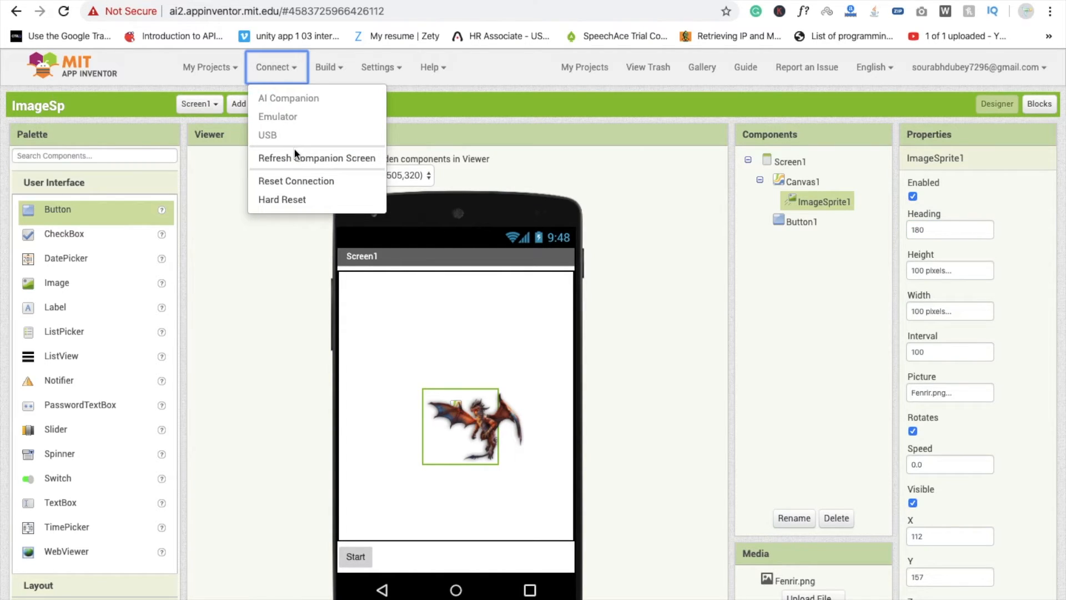
- Refresh the Companion screen and change ImageSprite1's Heading to 140
{"action": "left_click", "coordinate": [278, 116]}
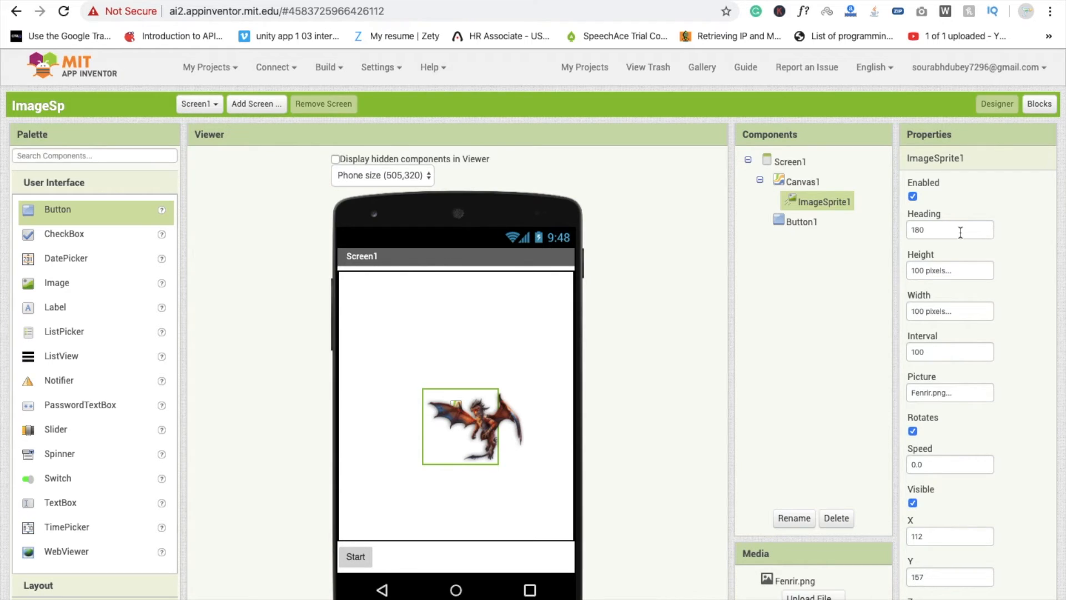
{"action": "left_click", "coordinate": [948, 230]}
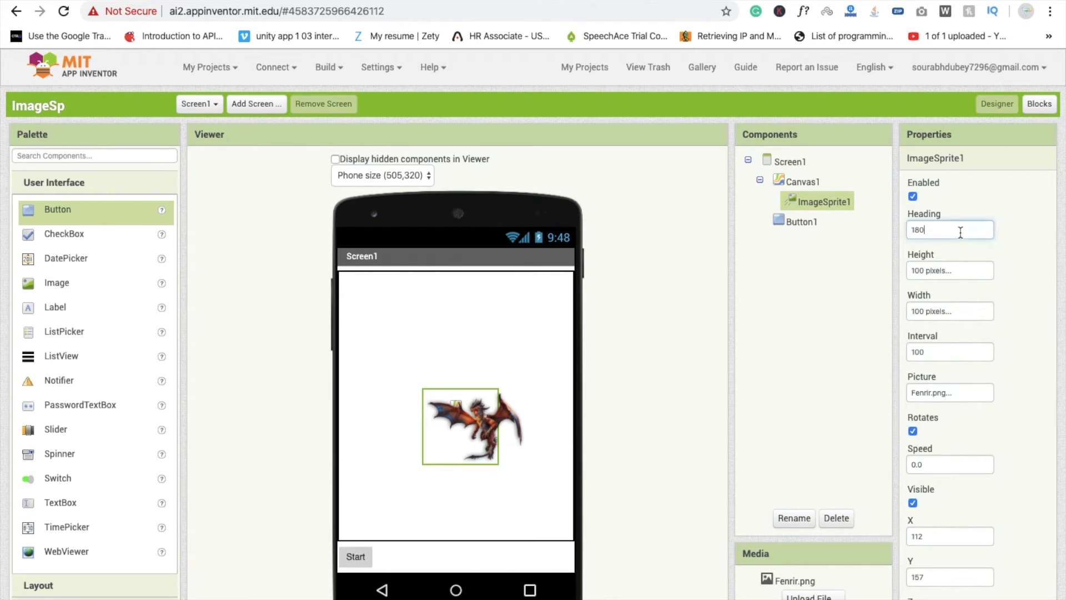
{"action": "type", "text": "10"}
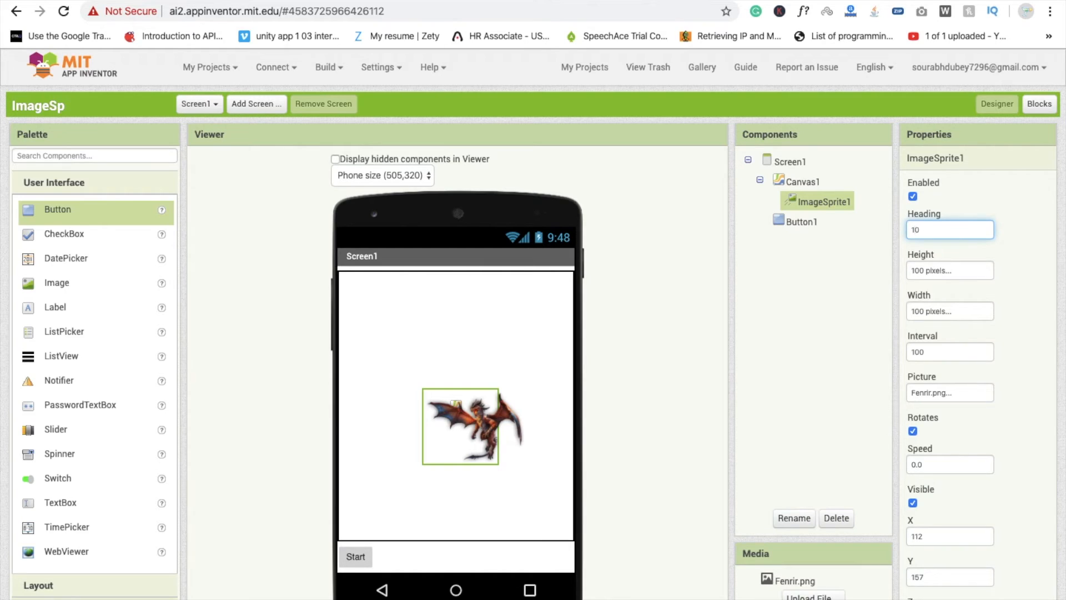
{"action": "type", "text": "140"}
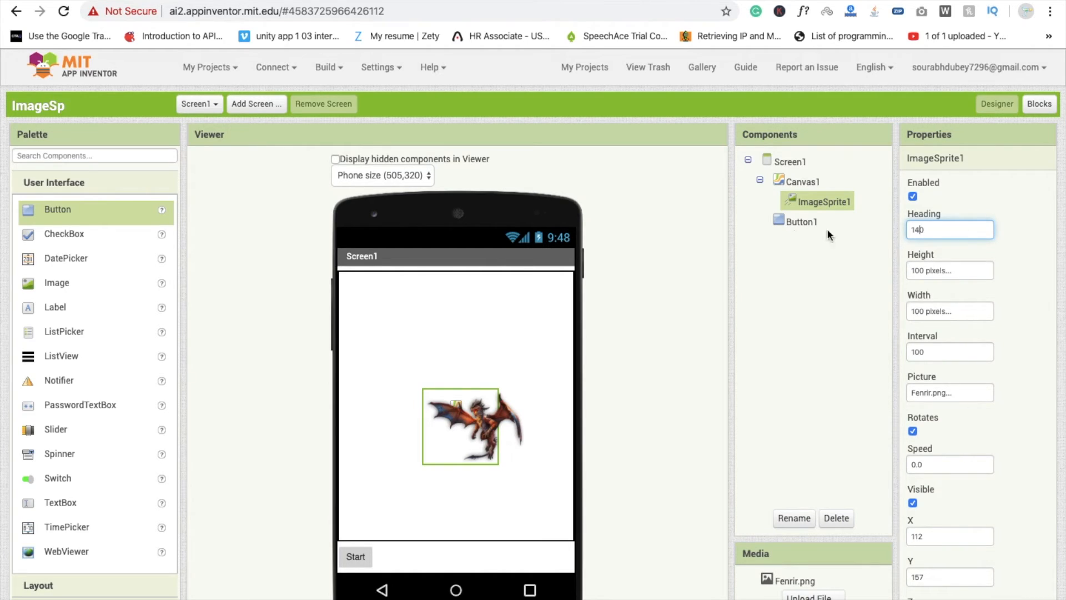
{"action": "left_click", "coordinate": [273, 67]}
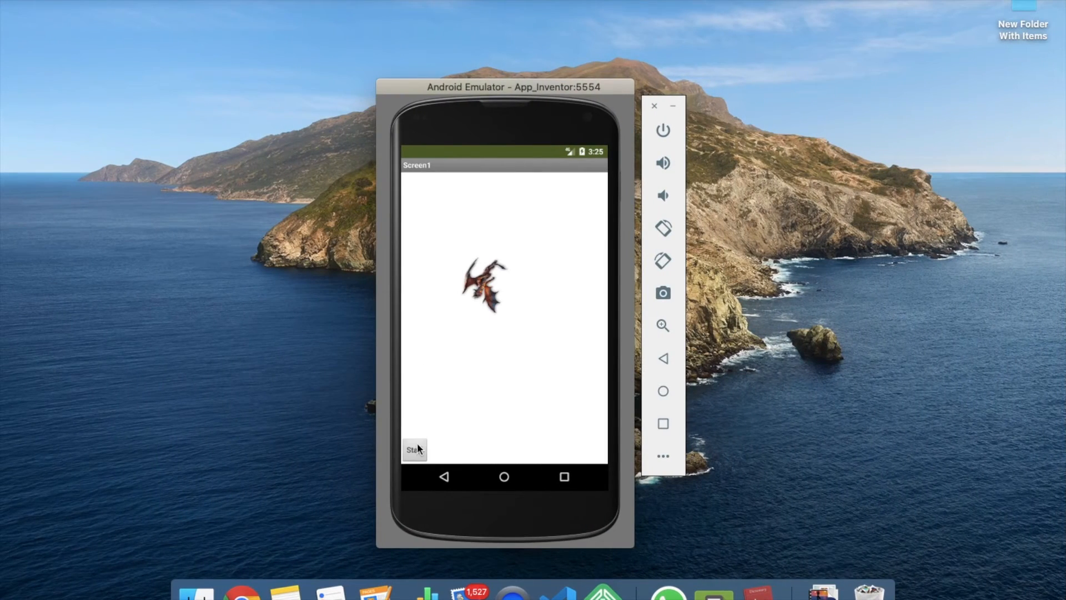
- Tap Start in the emulator app to set the dragon moving
{"action": "left_click", "coordinate": [414, 449]}
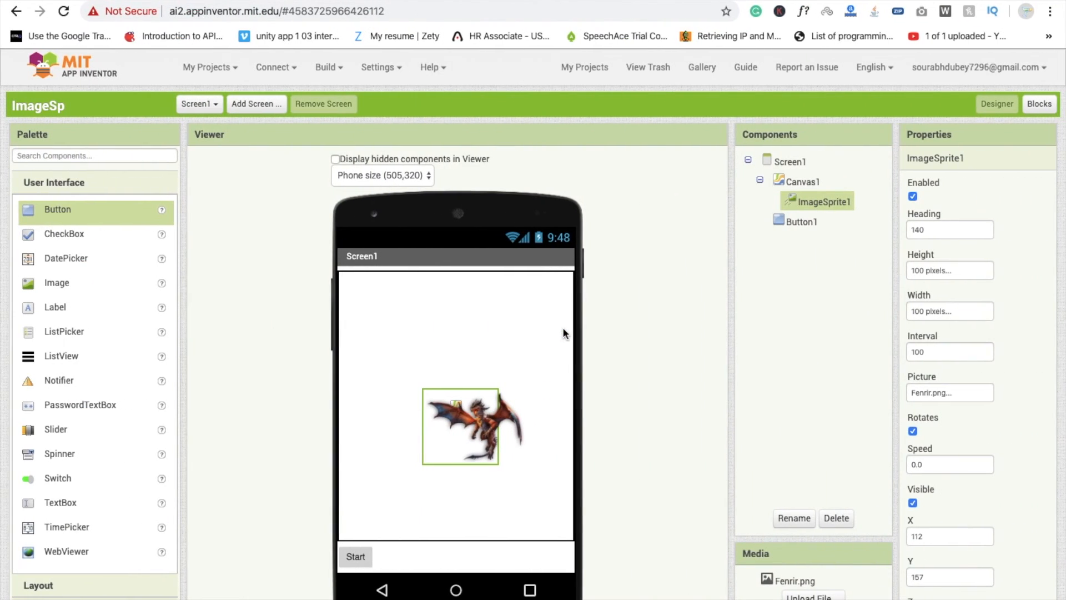
{"action": "mouse_move", "coordinate": [410, 339]}
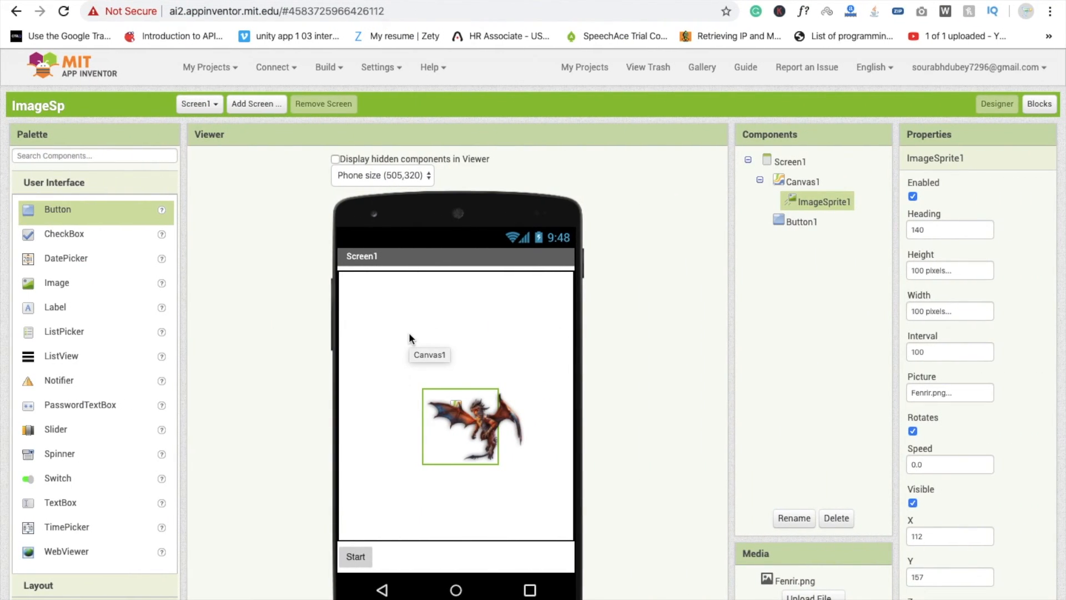